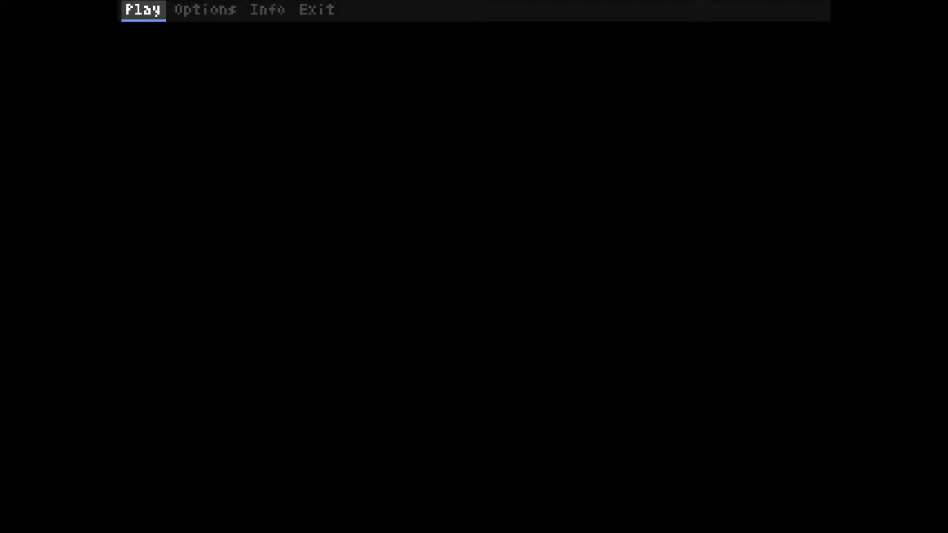
- Choose Play on the main menu to reveal the tutorial and levels 1-9
click(142, 10)
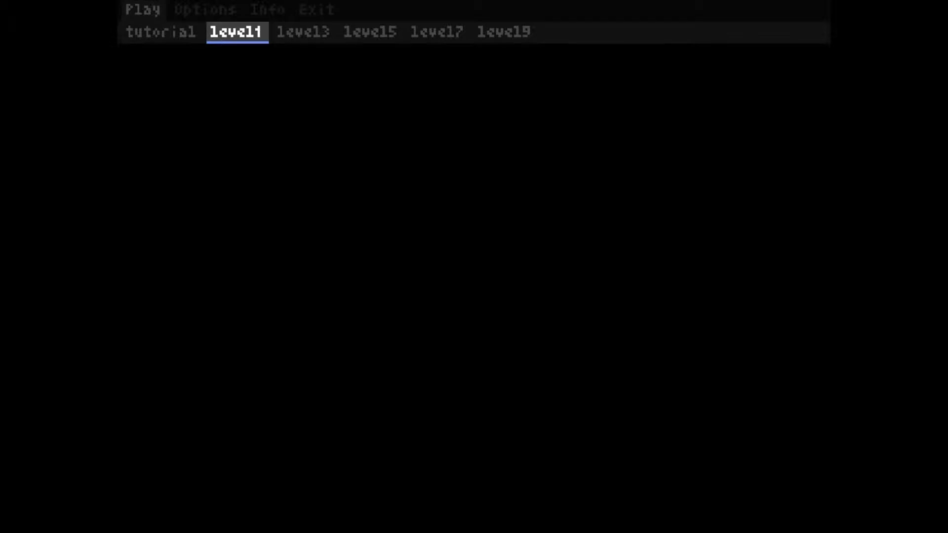
- Start level1 and read through the master-teleporter story intro
click(236, 32)
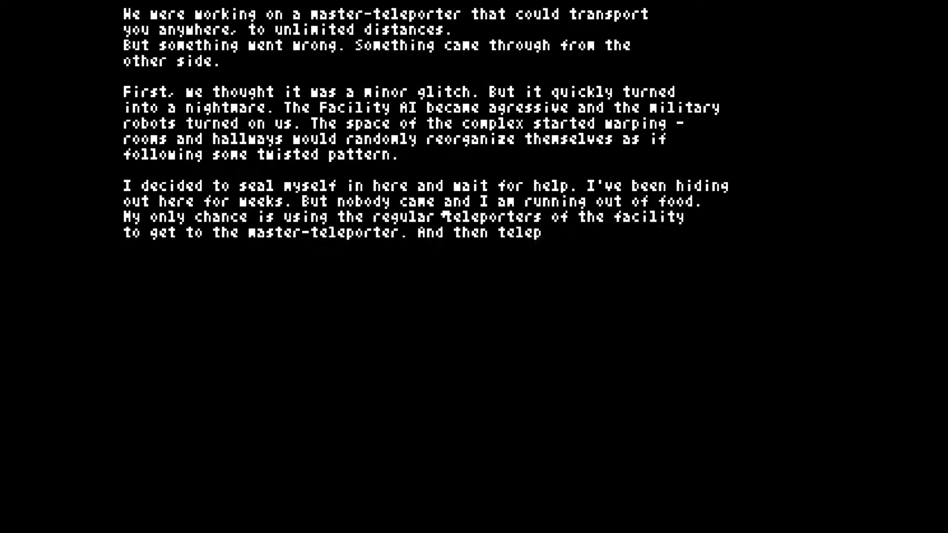
text(ort myself back to earth.)
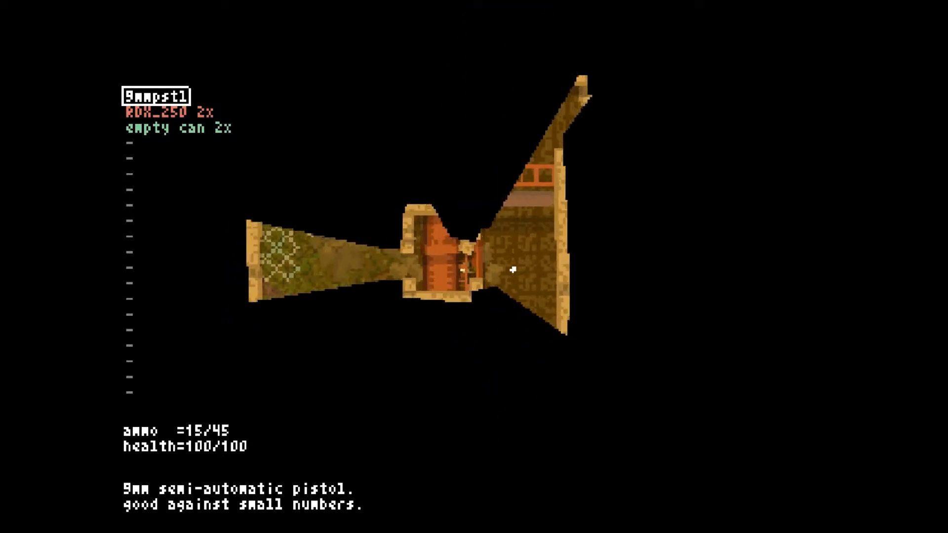
mouse_move(512, 268)
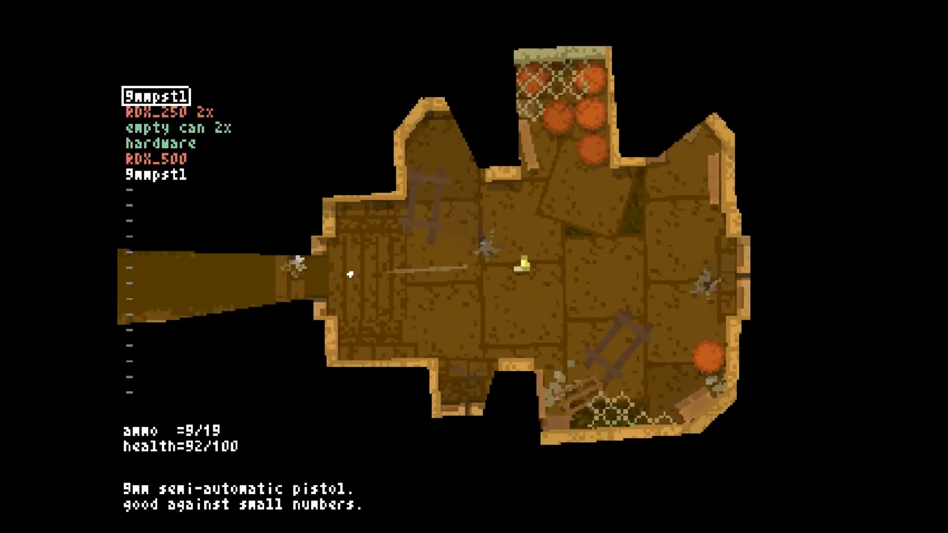
- Shoot enemies in the rubble room with the 9mm pistol, ending at 2 rounds
click(520, 260)
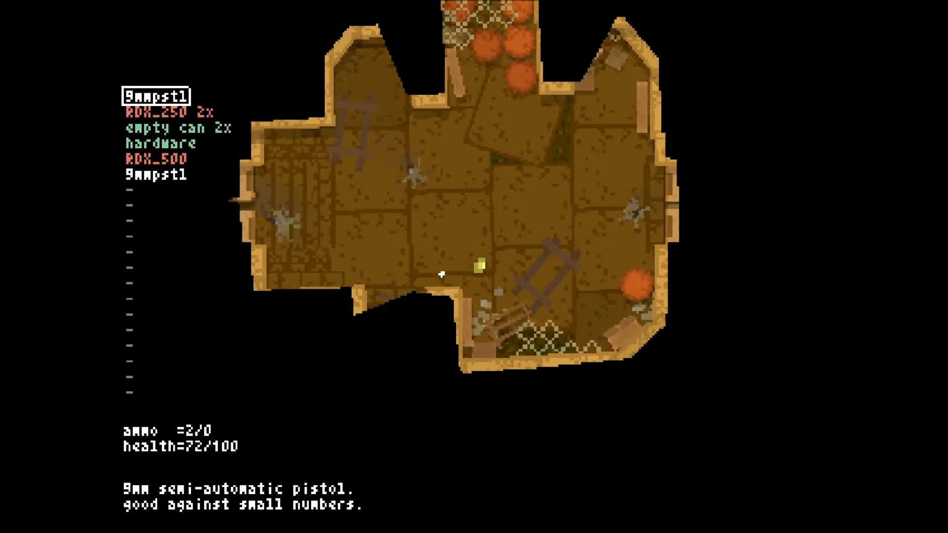
- Scroll down the inventory item list to the 9mm pistol
key(down)
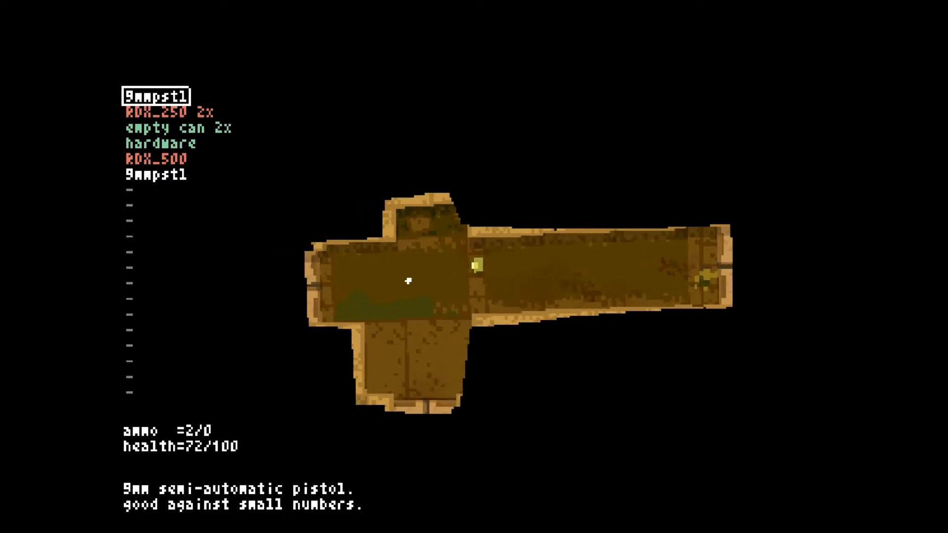
key(down)
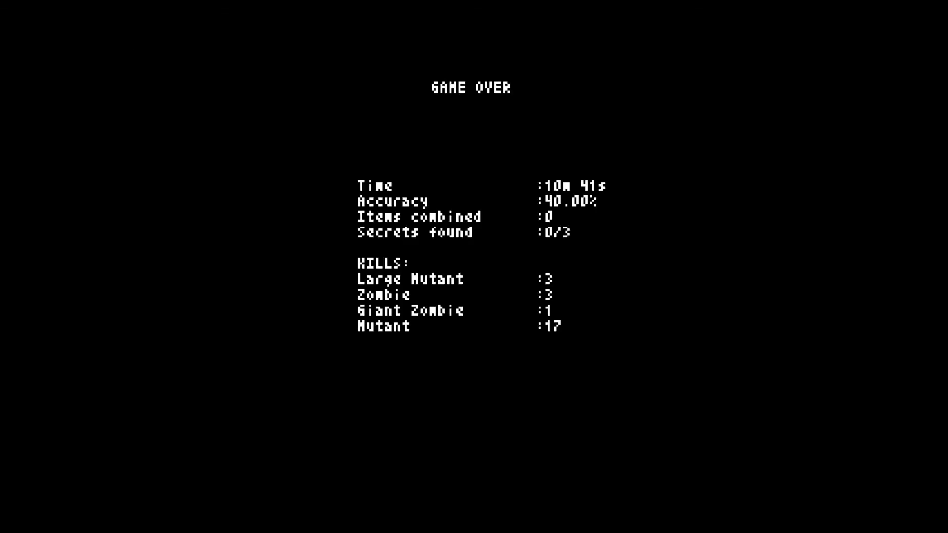
- Dismiss the Game Over stats screen to return to the level list
click(142, 8)
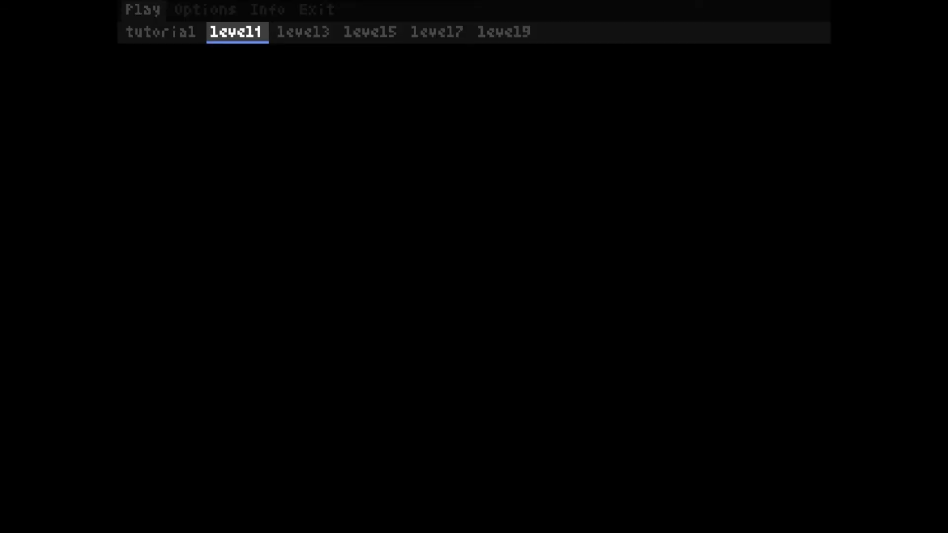